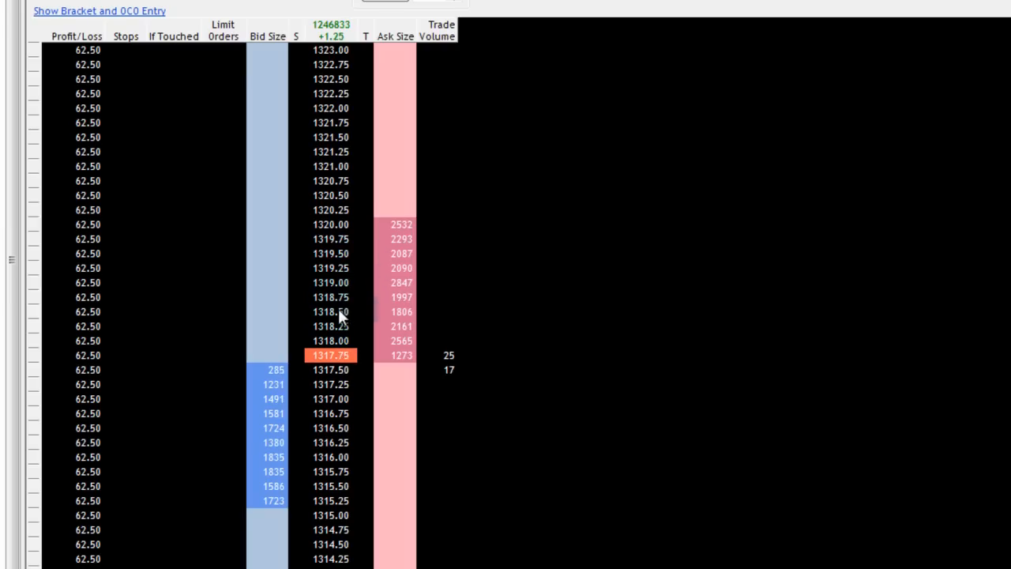
mouse_move(749, 247)
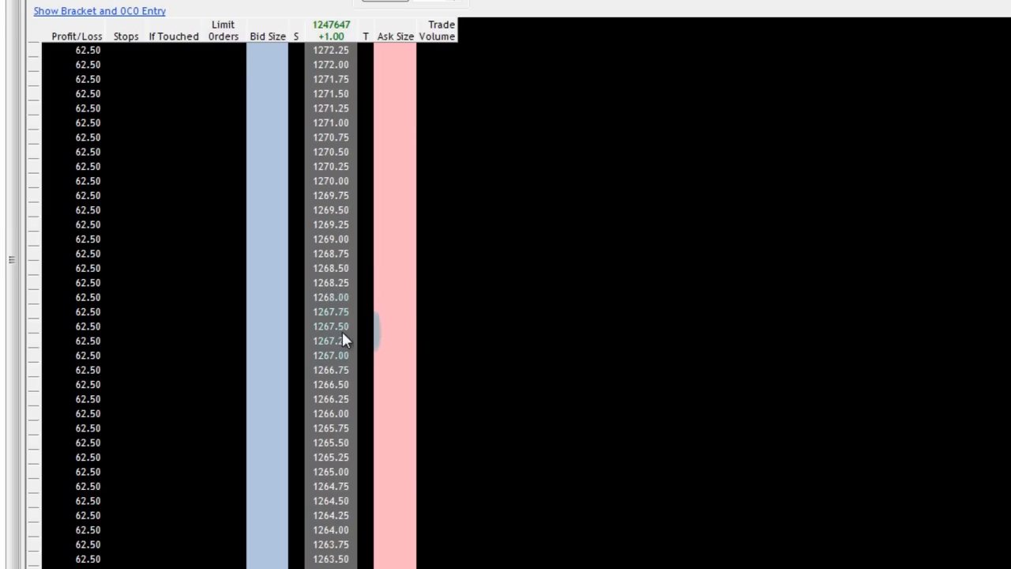
scroll("up", 3)
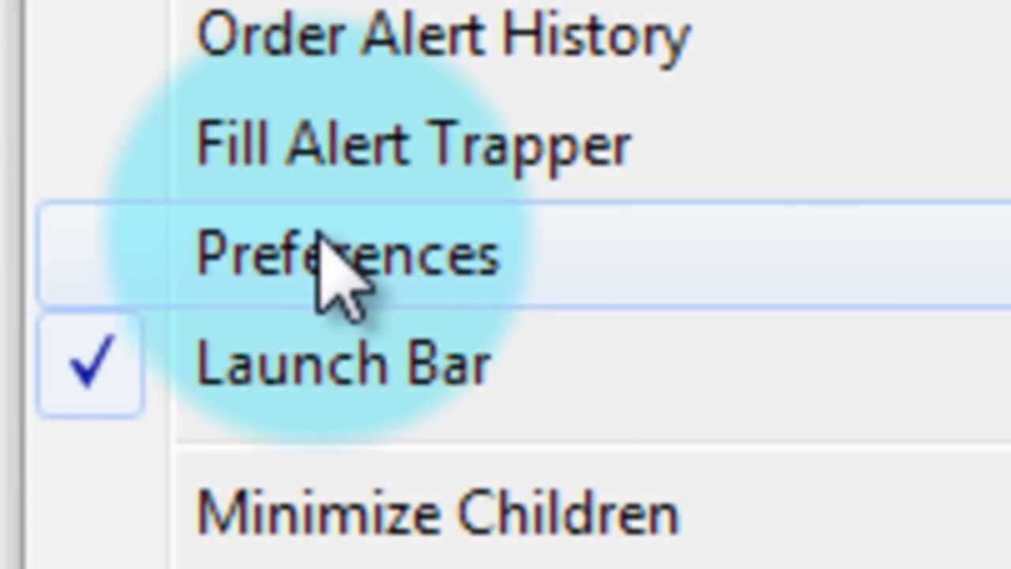
Enable 'Hide sizes and counts on mouse over' for the Order Book under General > Windows and confirm with OK
left_click(340, 253)
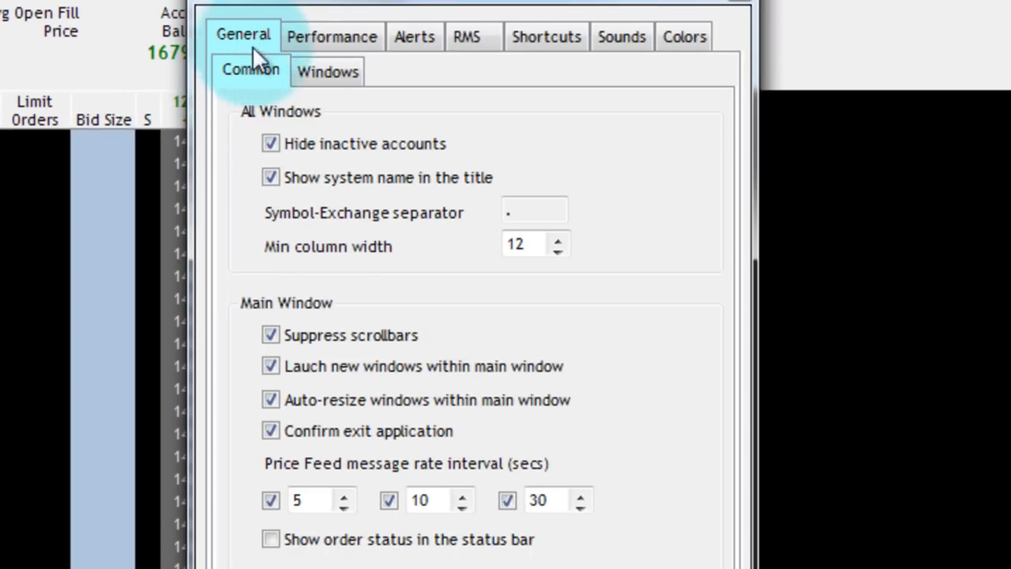
mouse_move(281, 82)
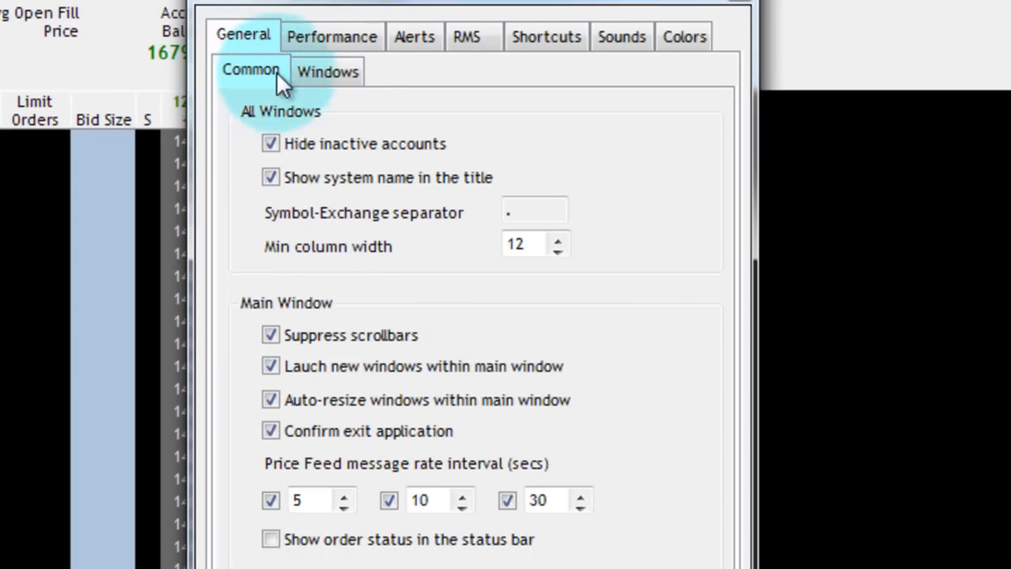
left_click(327, 69)
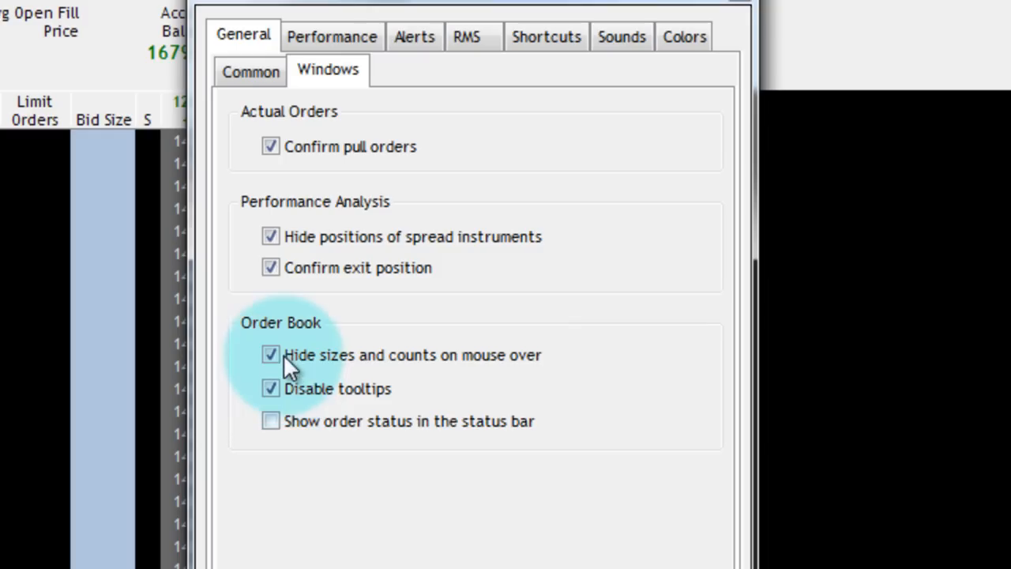
mouse_move(319, 376)
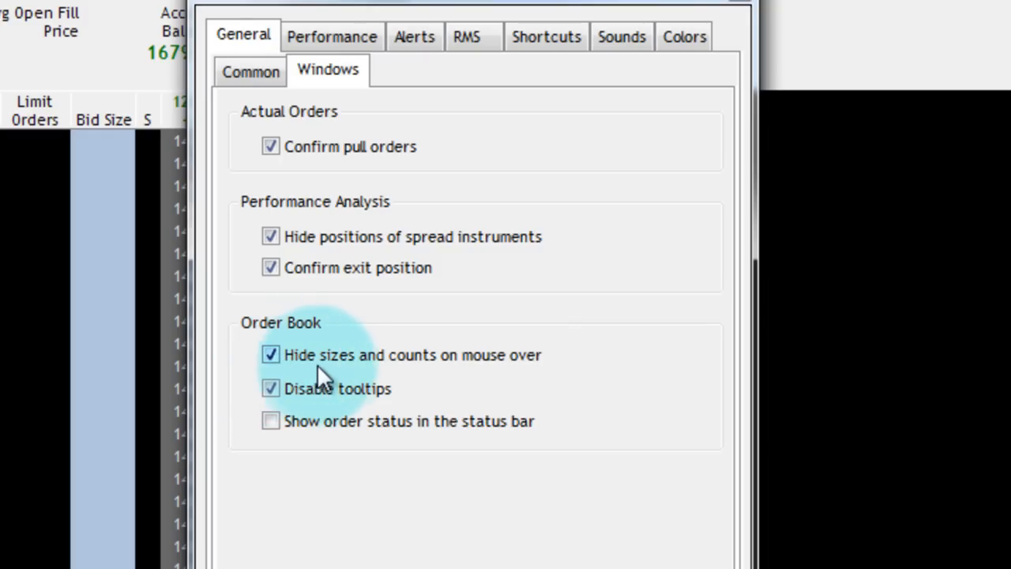
mouse_move(514, 384)
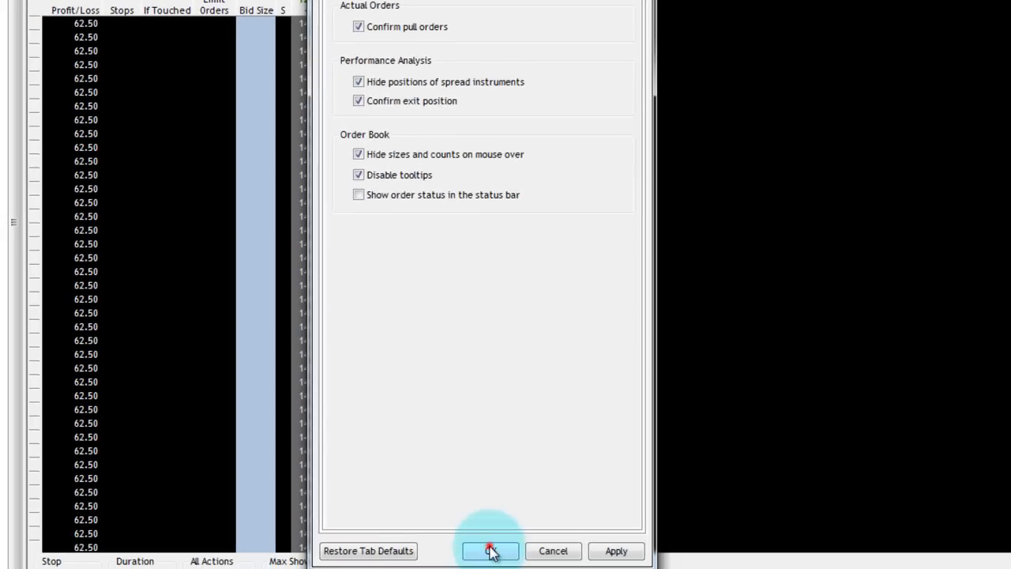
left_click(490, 550)
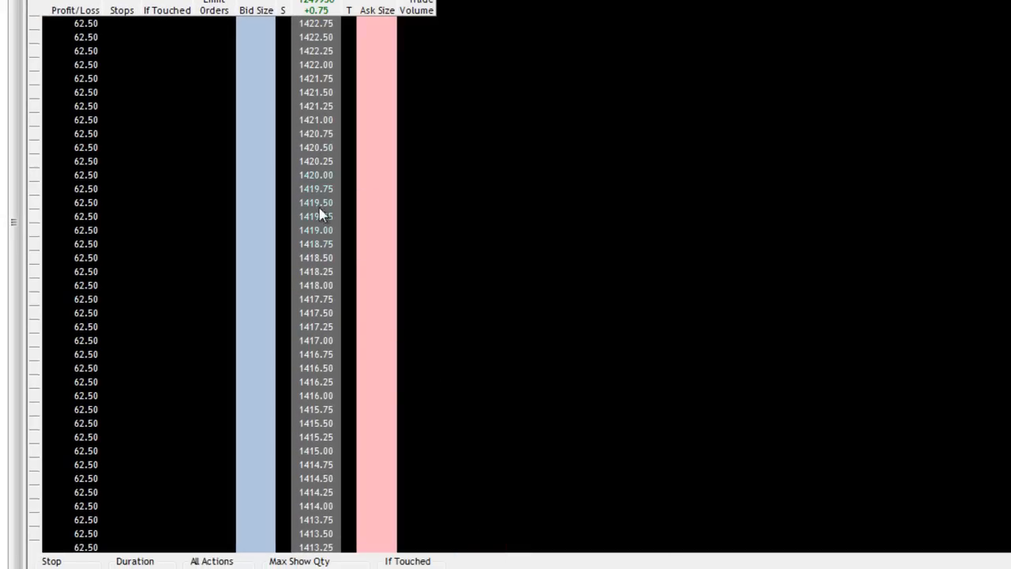